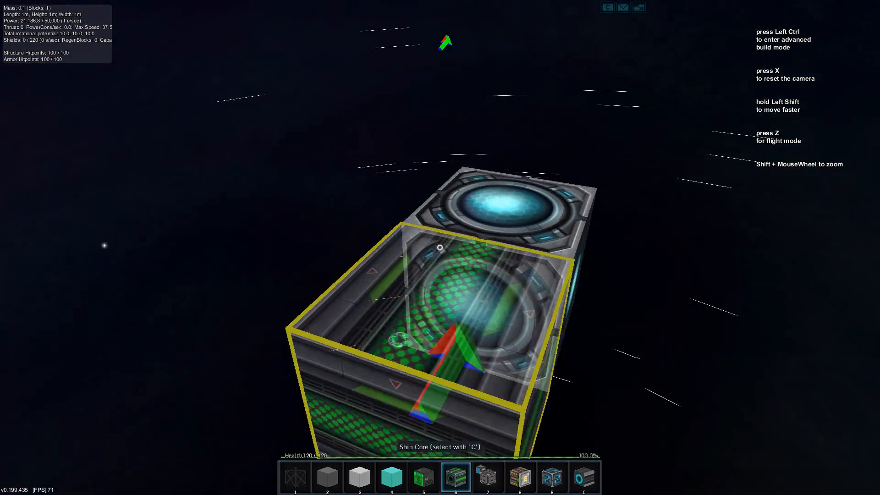
Step: Lay grey hull blocks around the ship core to form a flat deck
left_click(327, 477)
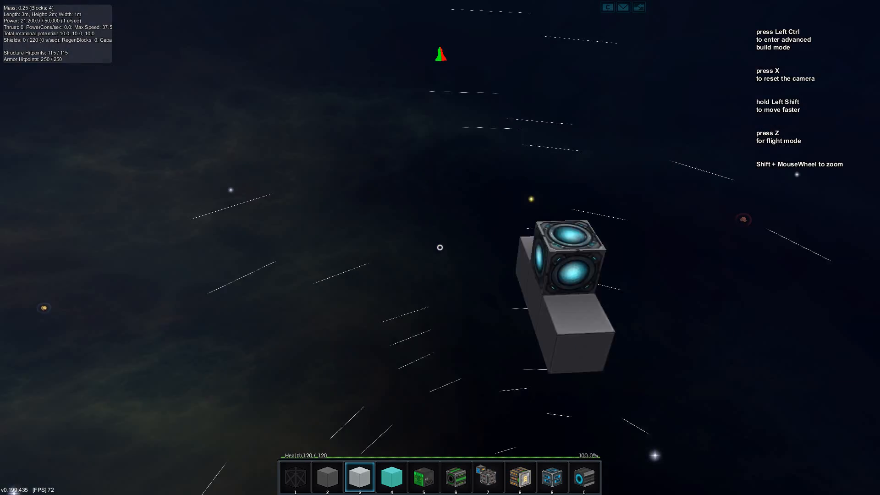
left_click(439, 248)
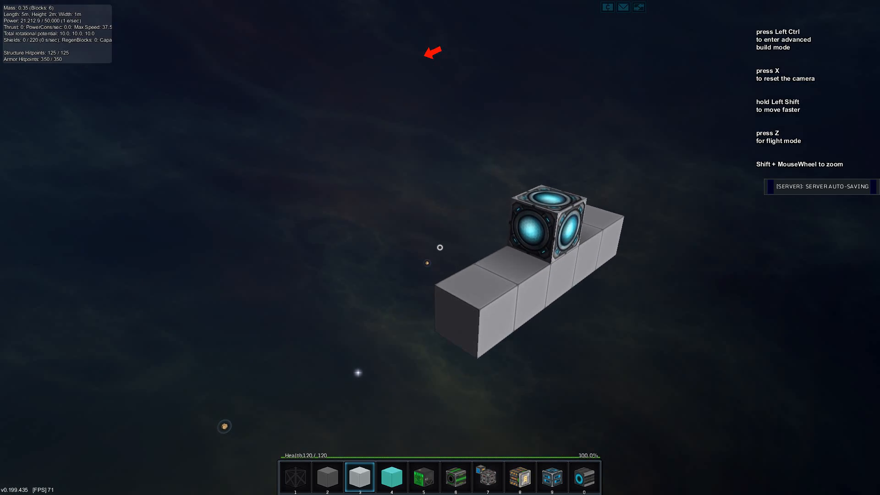
left_click(392, 478)
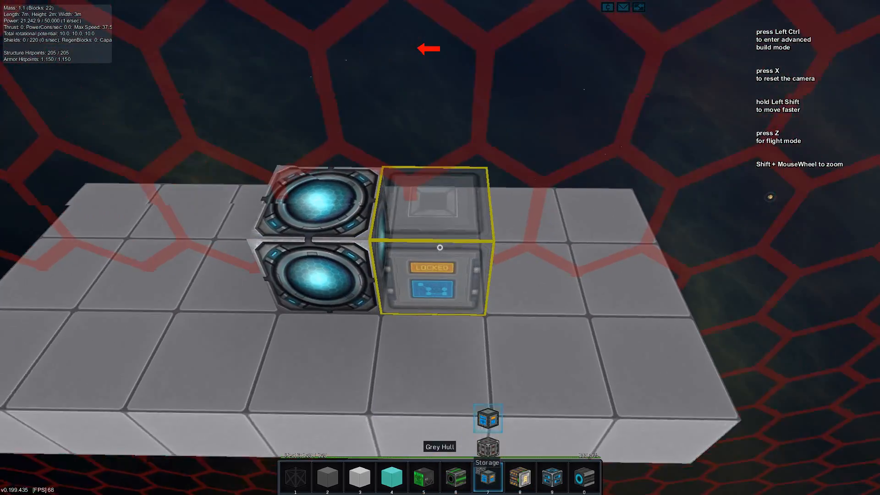
Step: Place the cargo storage block beside the core blocks on the deck
key("Left Ctrl")
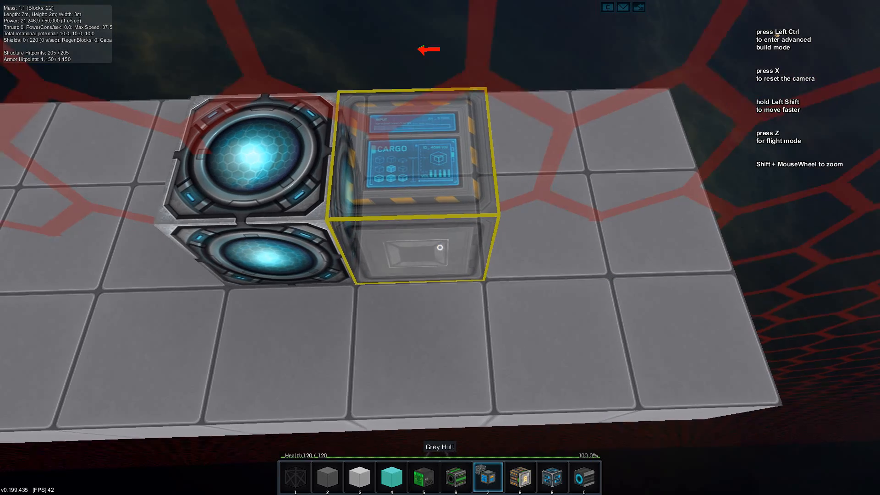
left_click(439, 233)
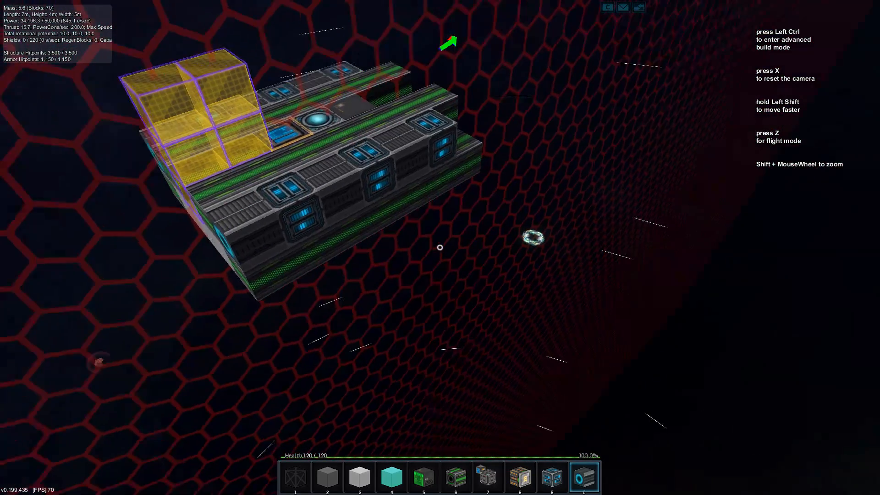
Step: Link the salvage computer to the storage block on the upper deck
key("ctrl")
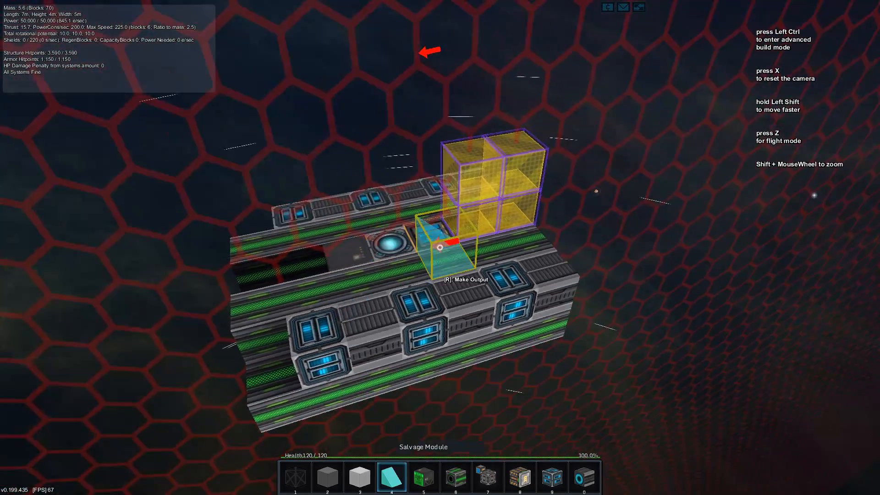
left_click(486, 477)
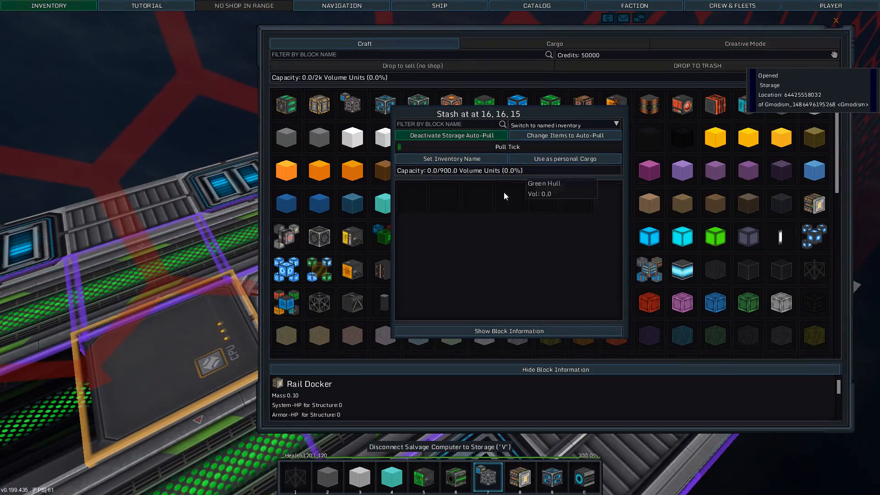
Step: Activate Storage Auto-Pull in the open stash inventory
left_click(449, 135)
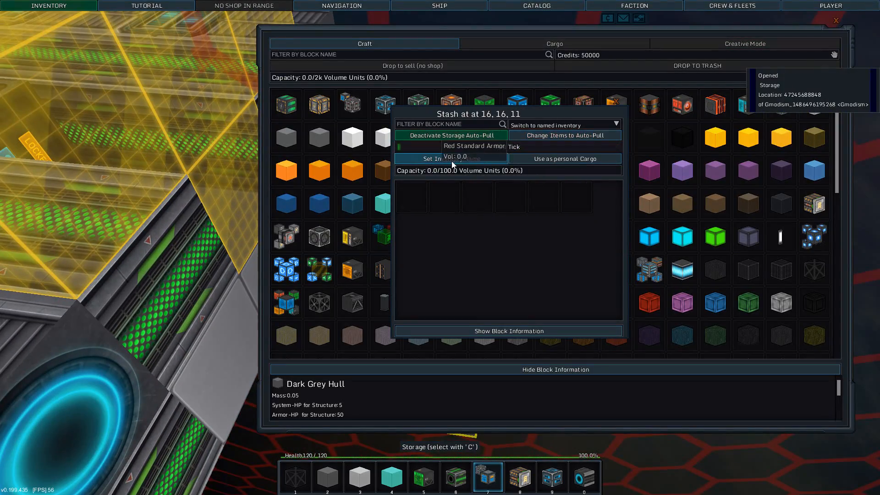
Step: Set the stash auto-pull filter to take every block type at 10000 per tick
left_click(563, 135)
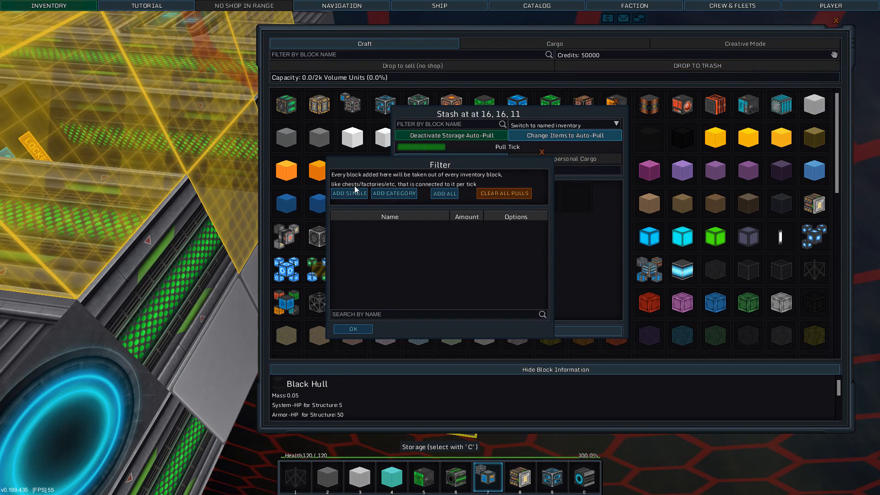
left_click(444, 194)
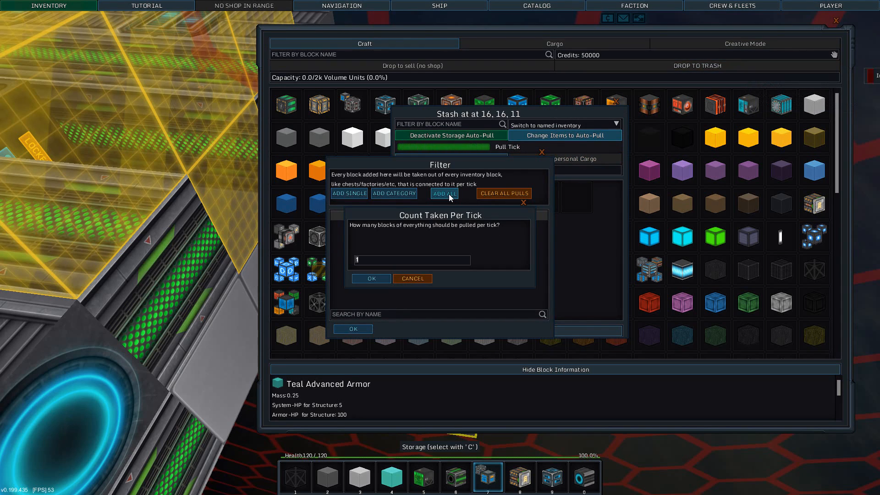
type("9")
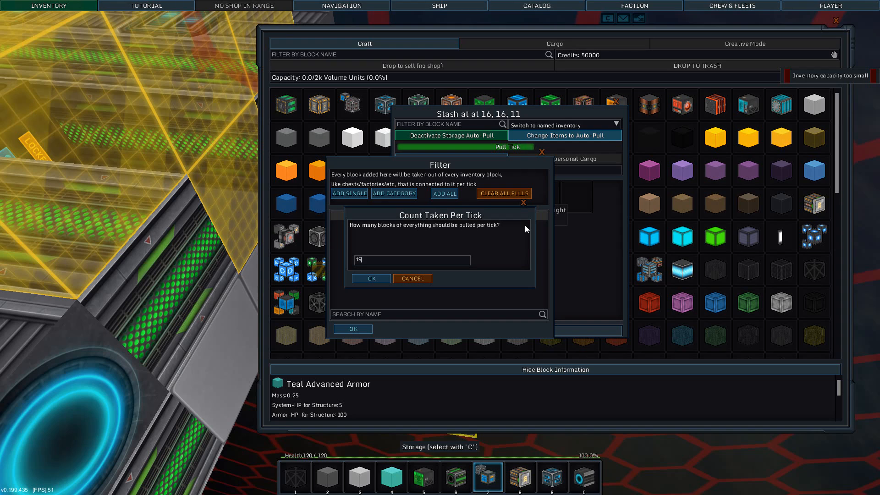
type("10000")
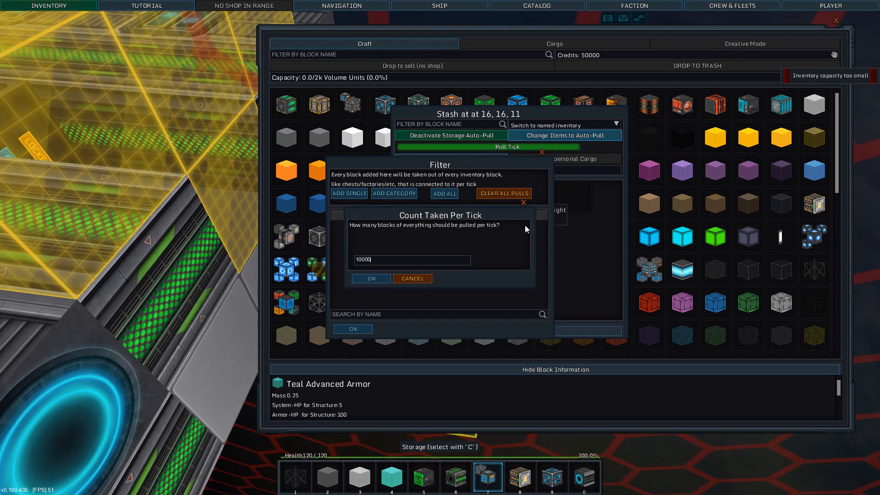
left_click(370, 279)
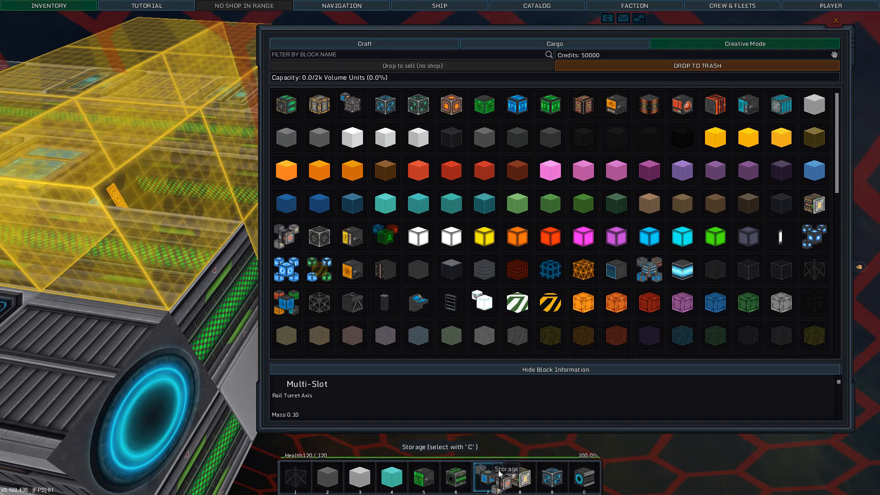
Step: Close the inventory to return to the ship view
key("Escape")
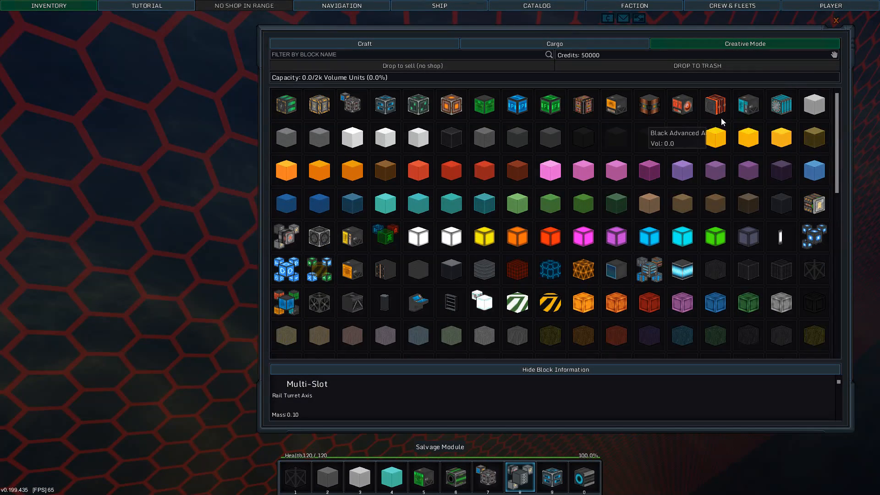
Step: Scroll the Creative Mode list down toward the BOBBY AI Module
scroll("down", 3)
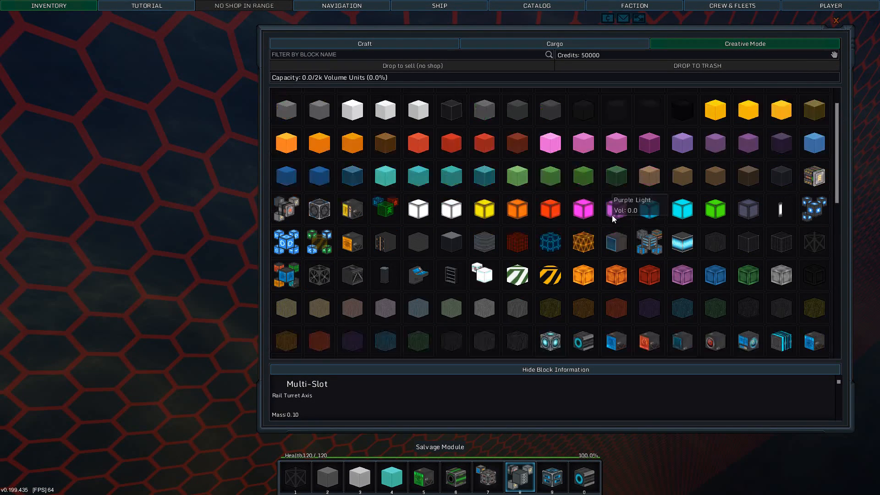
scroll("down", 3)
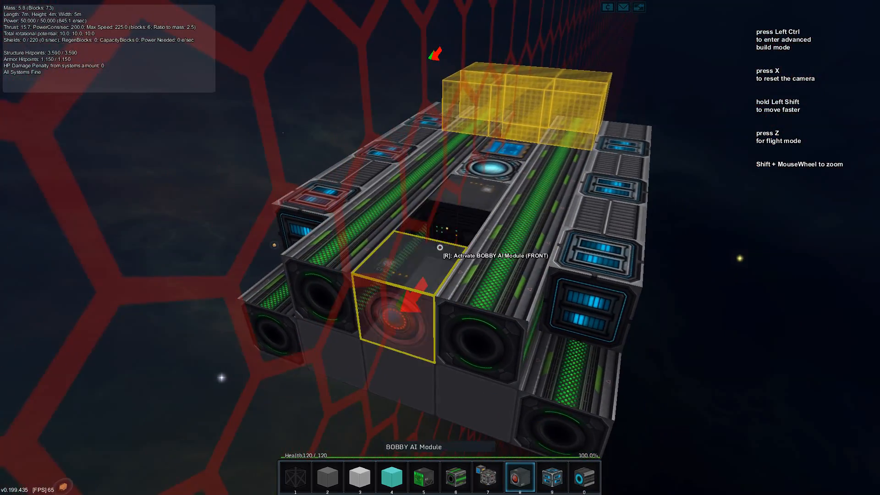
Step: Set the BOBBY AI Module to aim at Any target instead of Astronauts
key("r")
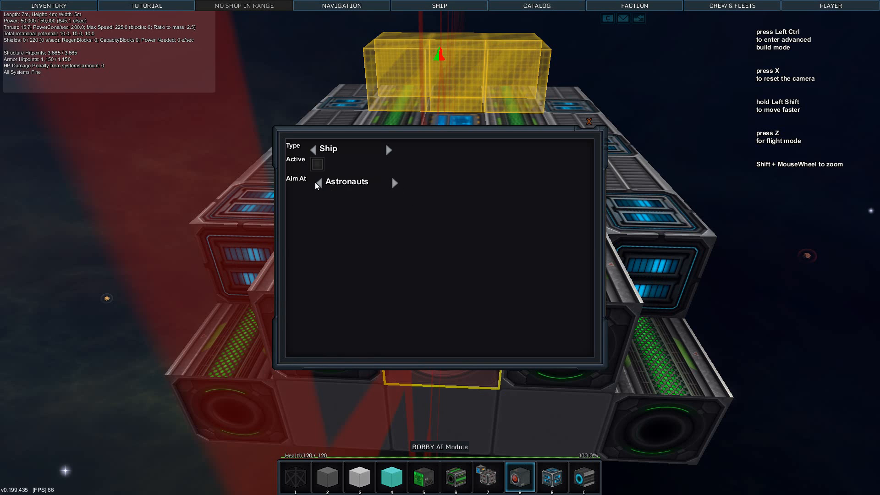
left_click(318, 183)
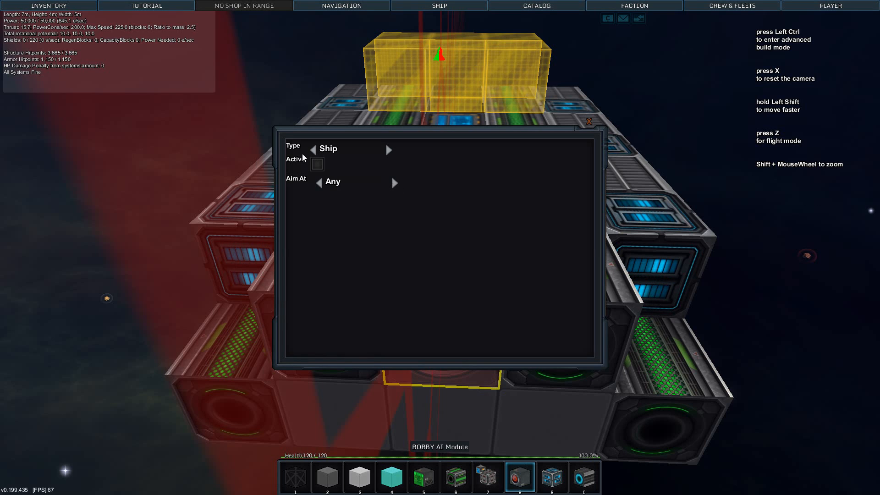
left_click(389, 150)
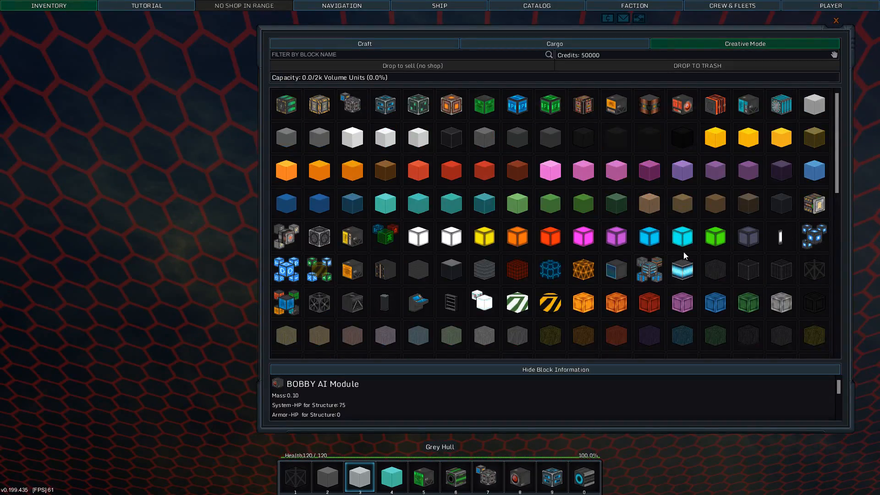
Step: Scroll the Creative Mode blocks down to the lower rows
scroll("down", 3)
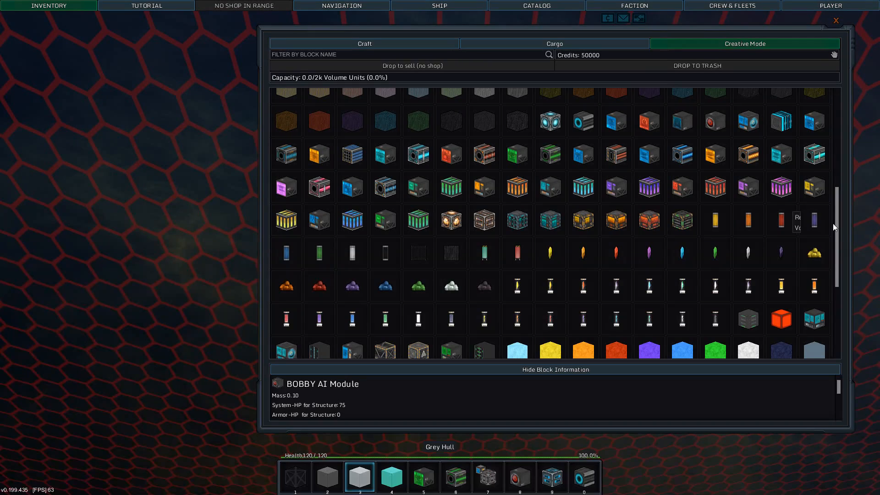